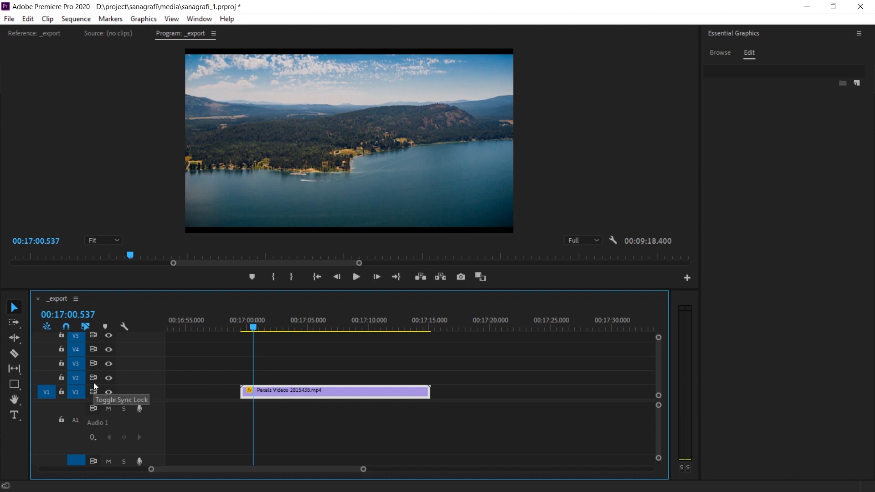
{"action": "mouse_move", "coordinate": [154, 378]}
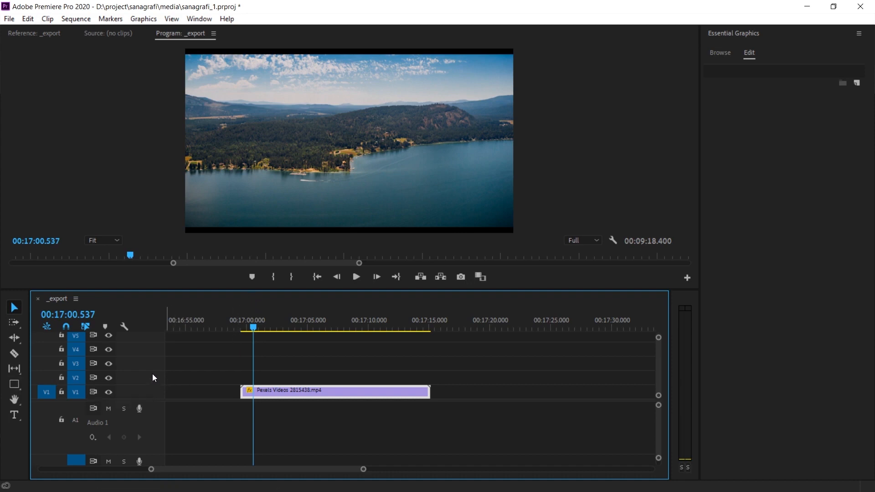
{"action": "mouse_move", "coordinate": [159, 368]}
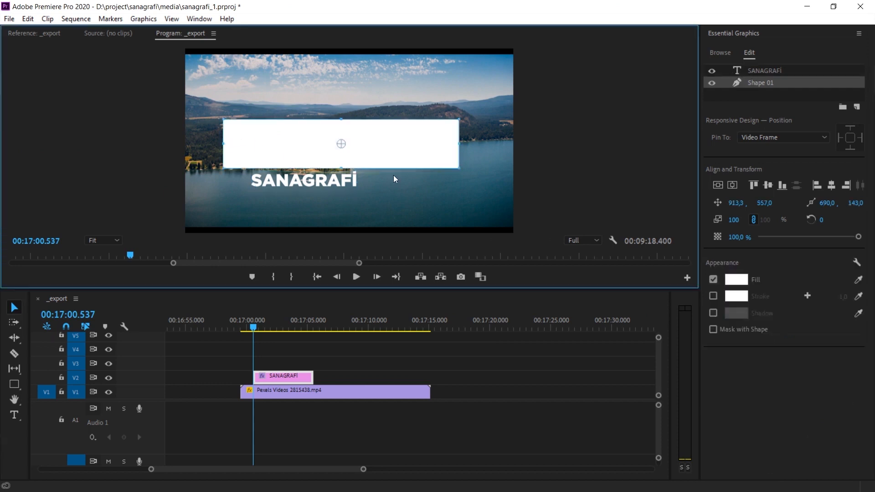
{"action": "mouse_move", "coordinate": [702, 346]}
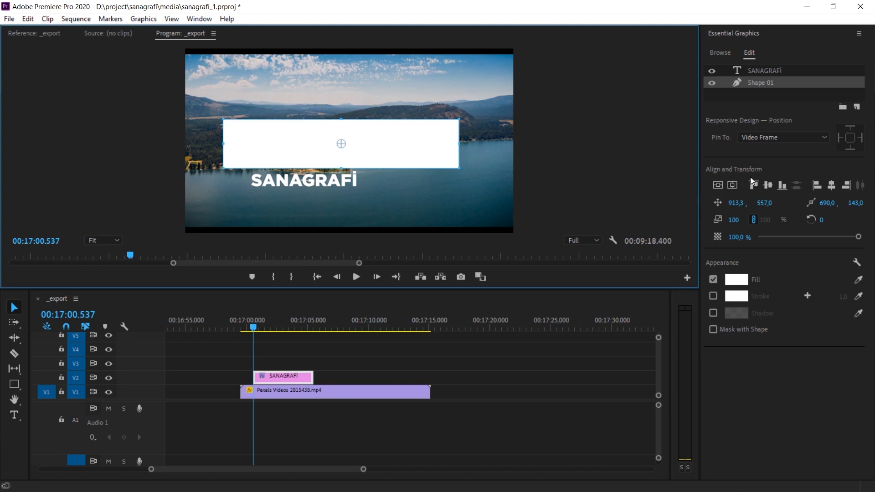
- Centre the white rectangle (Shape 01) horizontally and vertically in the video frame
{"action": "left_click", "coordinate": [199, 18]}
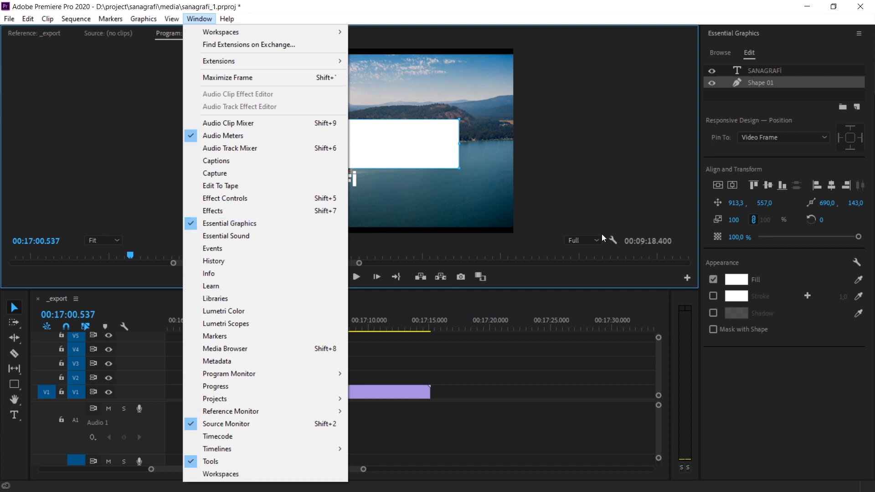
{"action": "mouse_move", "coordinate": [809, 226]}
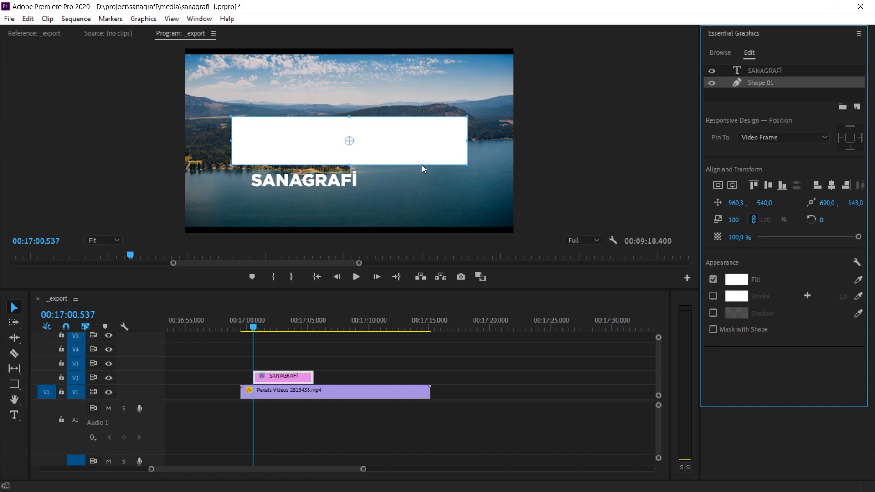
{"action": "mouse_move", "coordinate": [295, 186]}
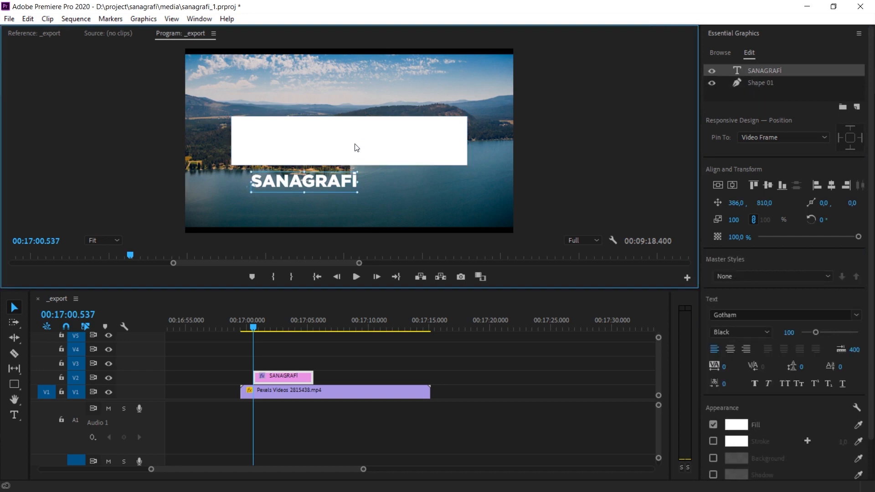
{"action": "mouse_move", "coordinate": [314, 184]}
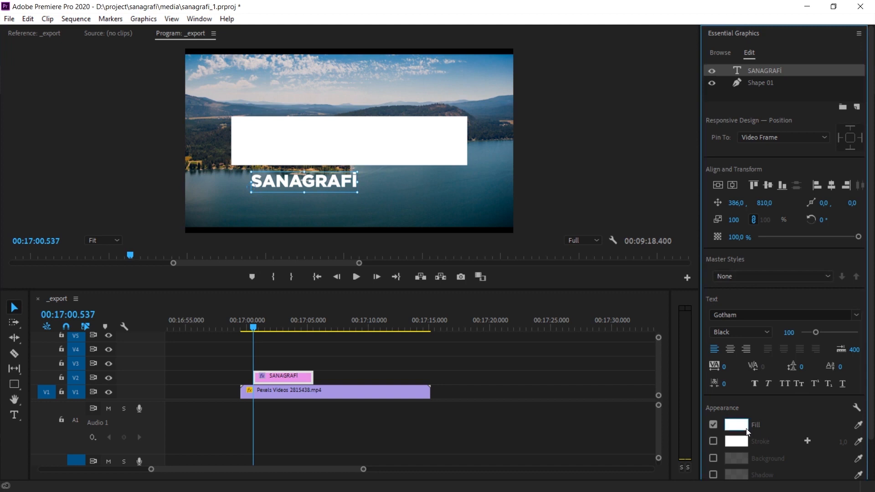
- Make the SANAGRAFI title black, enlarge it and place it over the white rectangle
{"action": "left_click", "coordinate": [736, 425]}
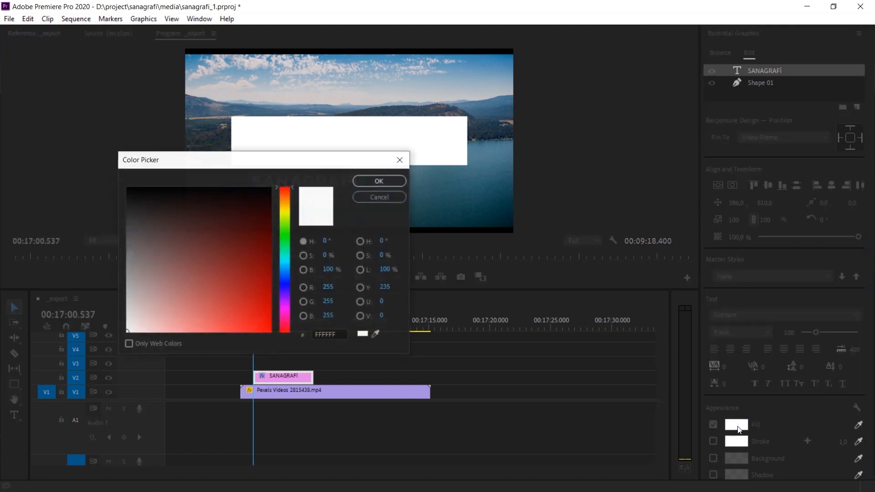
{"action": "left_click", "coordinate": [379, 181]}
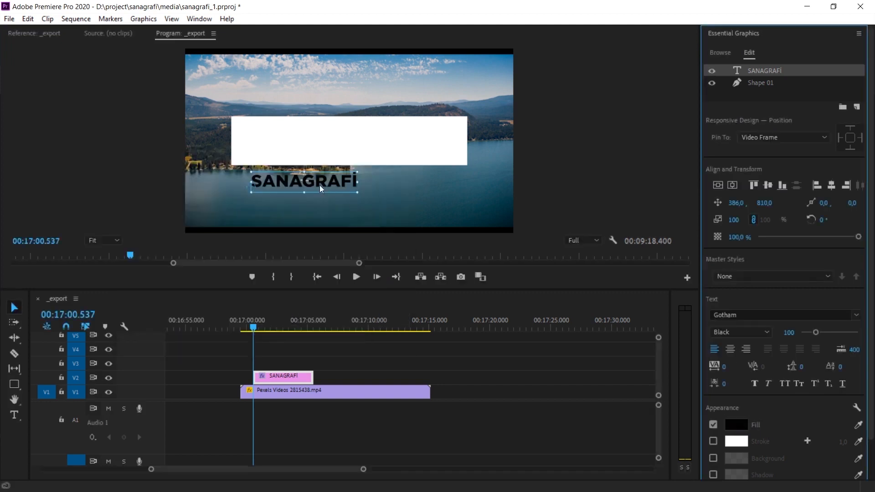
{"action": "left_click_drag", "start_coordinate": [304, 180], "coordinate": [316, 142]}
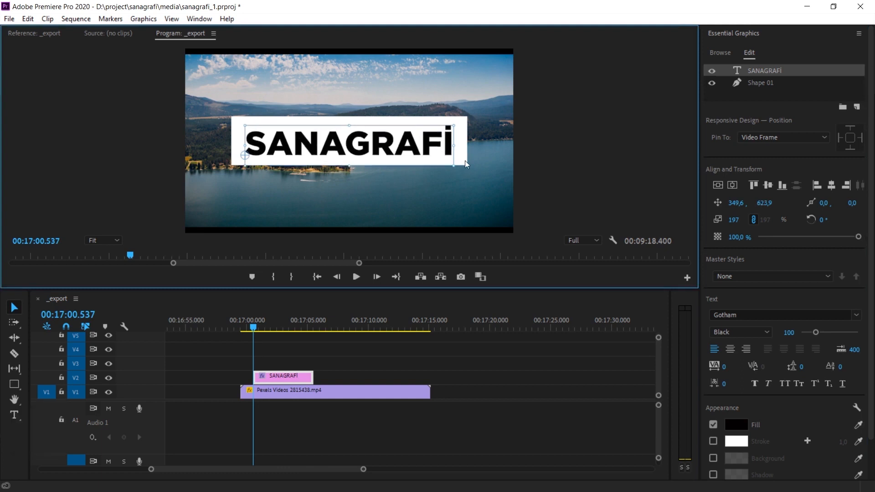
{"action": "left_click", "coordinate": [760, 82]}
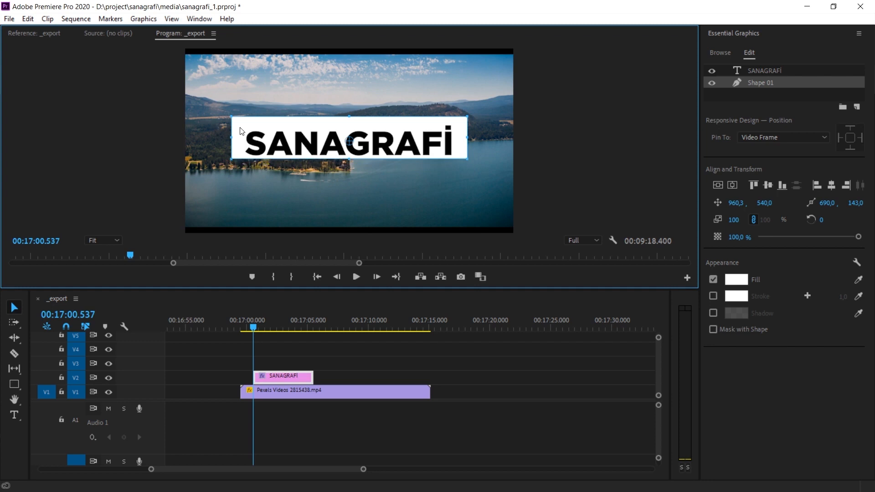
- Move the white rectangle down so it sits snugly behind the black SANAGRAFI title
{"action": "left_click_drag", "start_coordinate": [240, 132], "coordinate": [329, 172]}
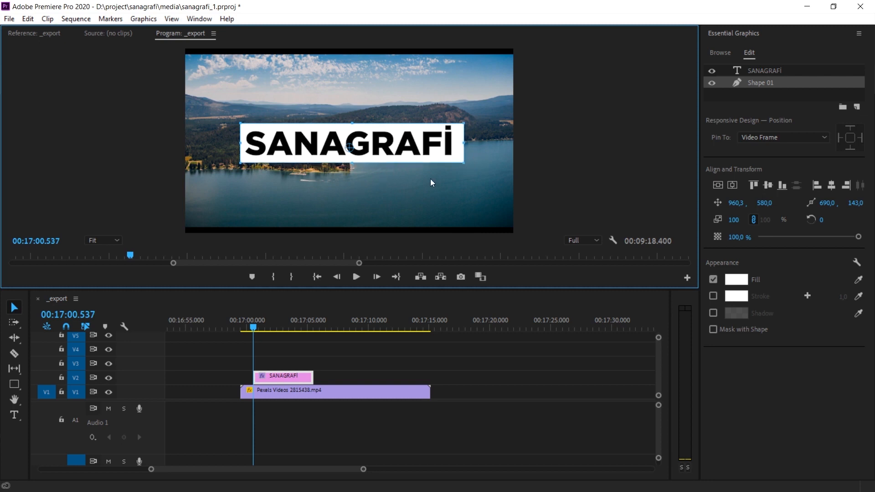
{"action": "mouse_move", "coordinate": [721, 194]}
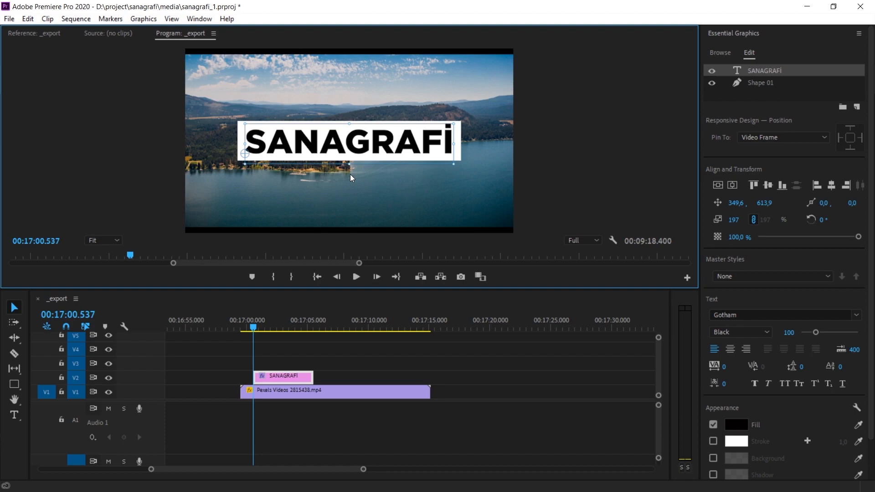
{"action": "mouse_move", "coordinate": [699, 283]}
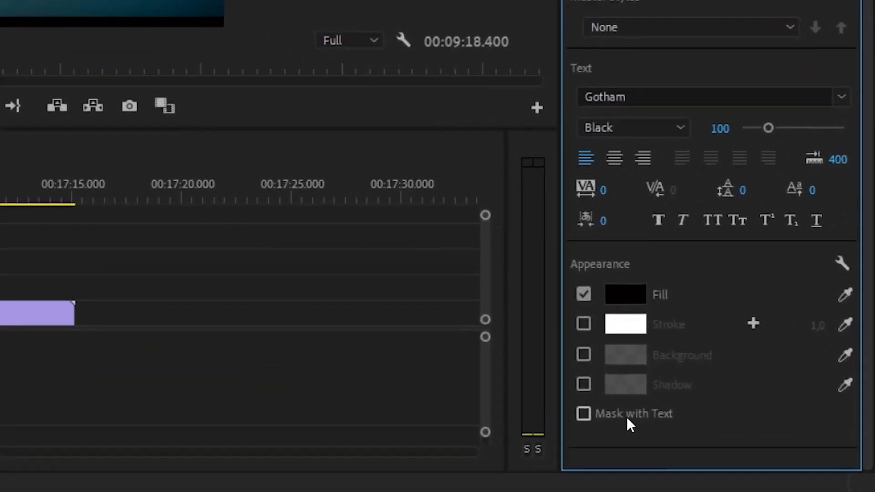
- Enable Mask with Text and Invert so lake footage shows through the SANAGRAFI letters
{"action": "left_click", "coordinate": [584, 414]}
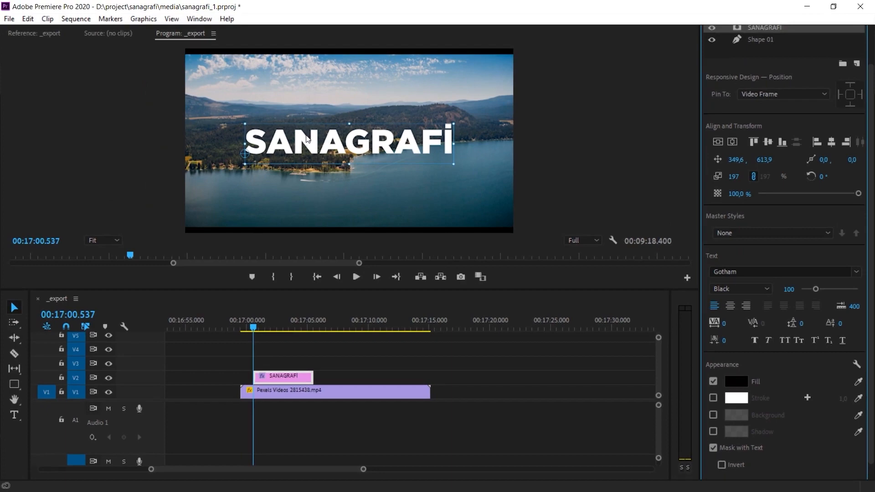
{"action": "mouse_move", "coordinate": [475, 174]}
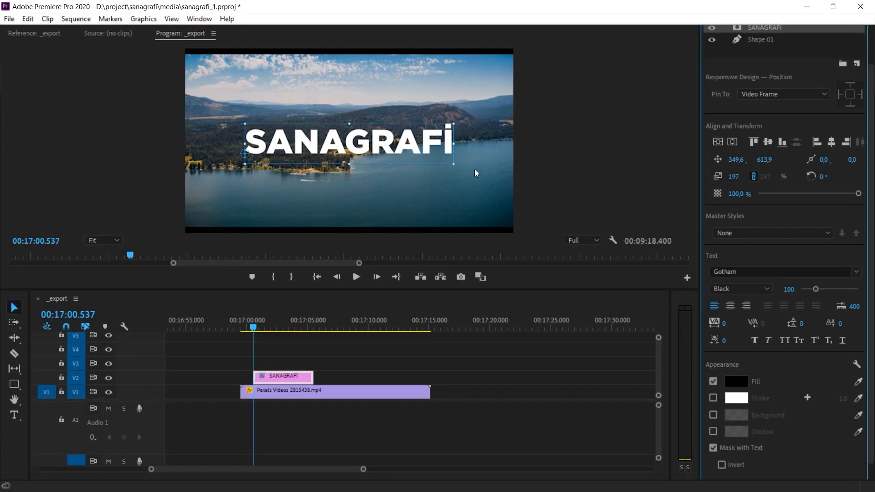
{"action": "mouse_move", "coordinate": [396, 154]}
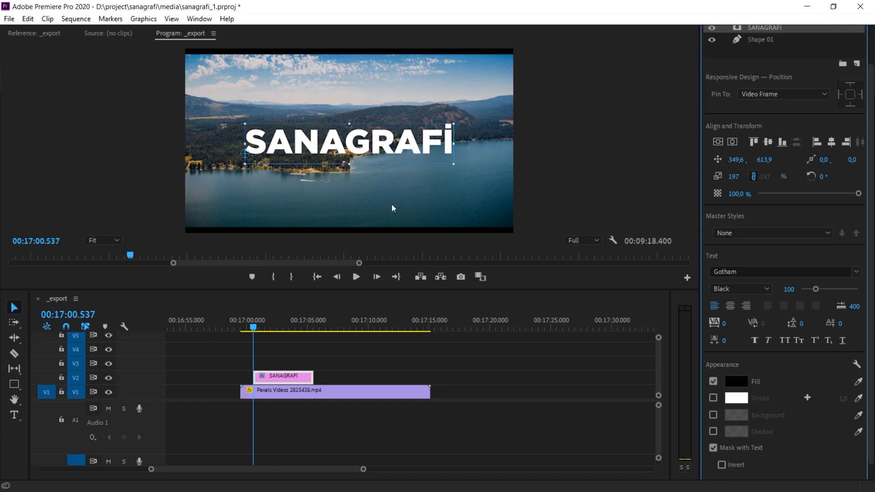
{"action": "mouse_move", "coordinate": [761, 375]}
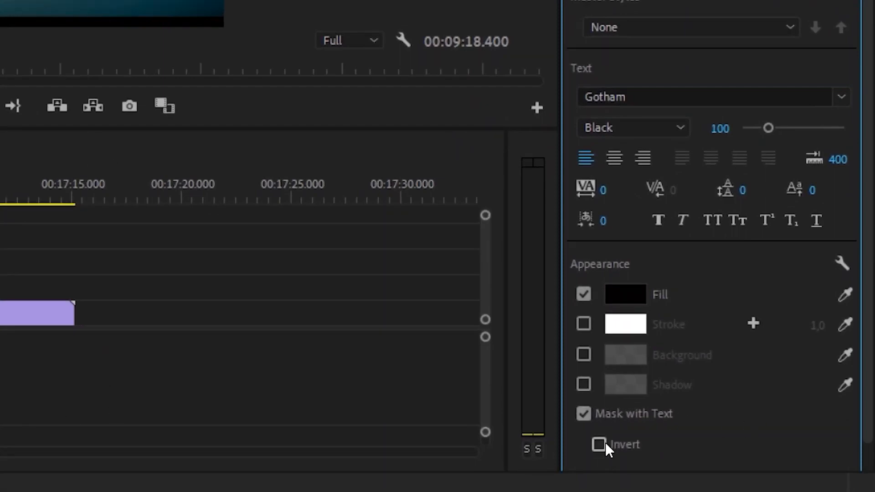
{"action": "left_click", "coordinate": [599, 445]}
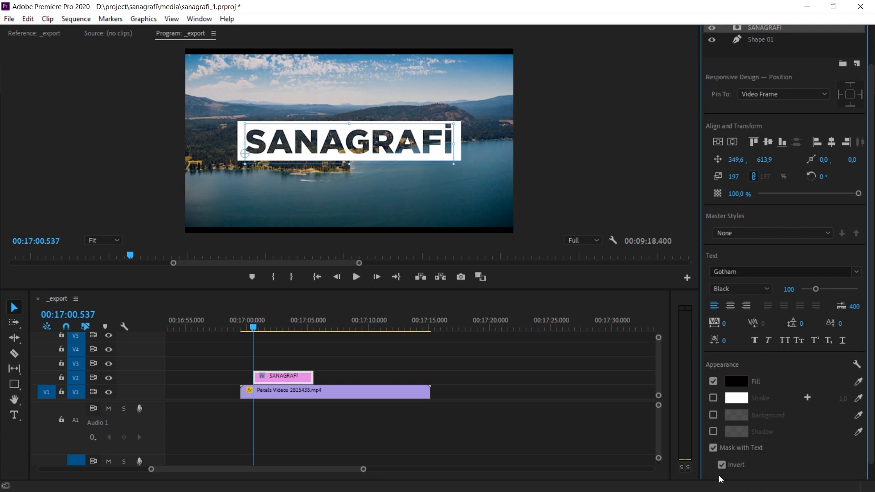
{"action": "mouse_move", "coordinate": [402, 150]}
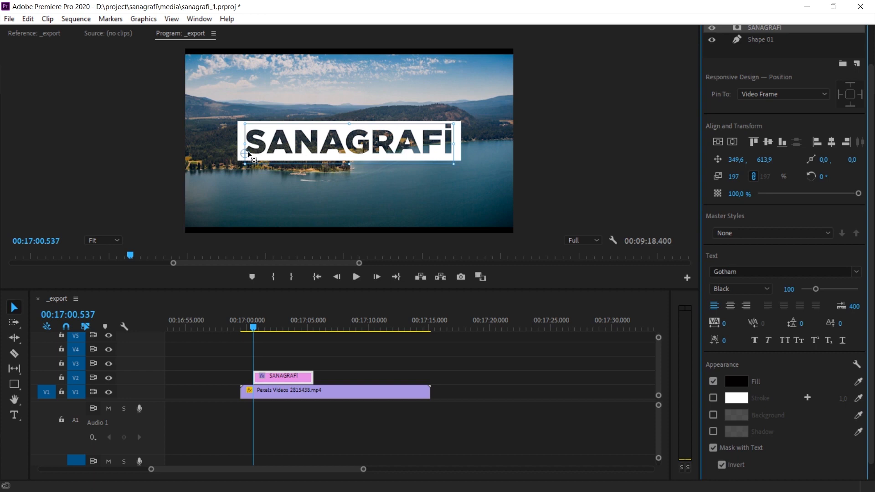
{"action": "mouse_move", "coordinate": [865, 137]}
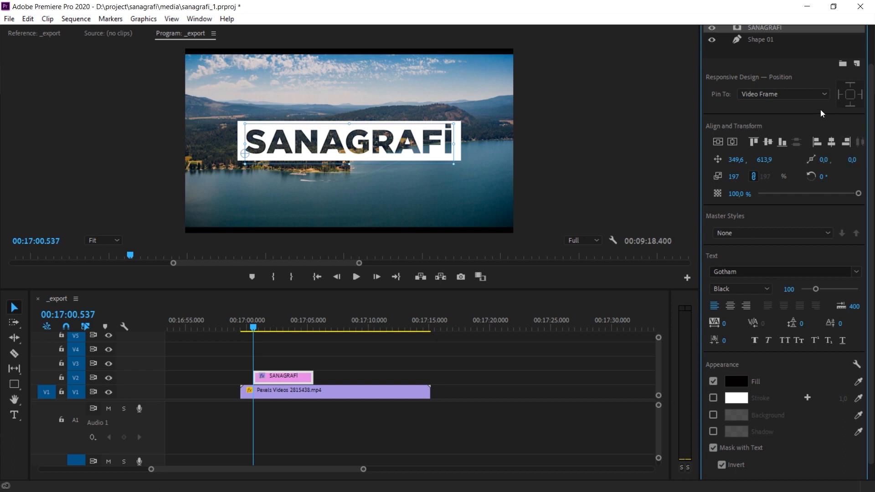
{"action": "mouse_move", "coordinate": [769, 178]}
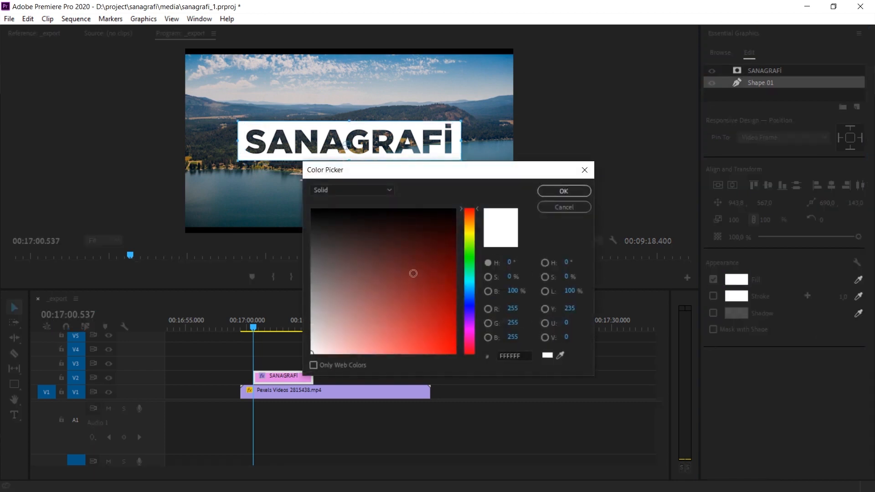
- Fill the rectangle dark grey, dimming the cut-out title over the lake
{"action": "left_click", "coordinate": [311, 251]}
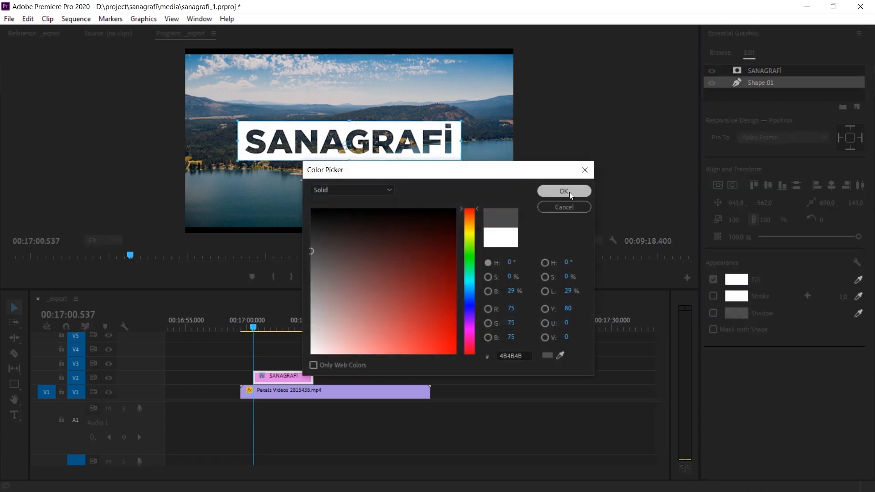
{"action": "left_click", "coordinate": [563, 191]}
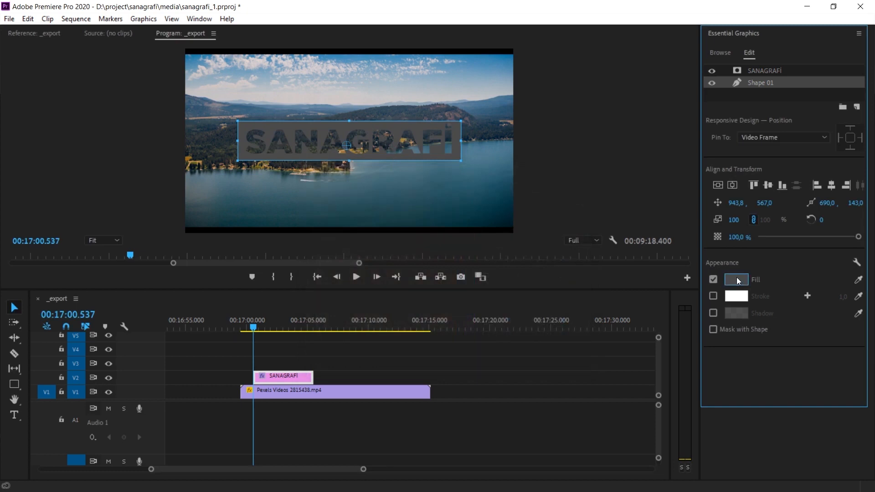
{"action": "left_click", "coordinate": [736, 280]}
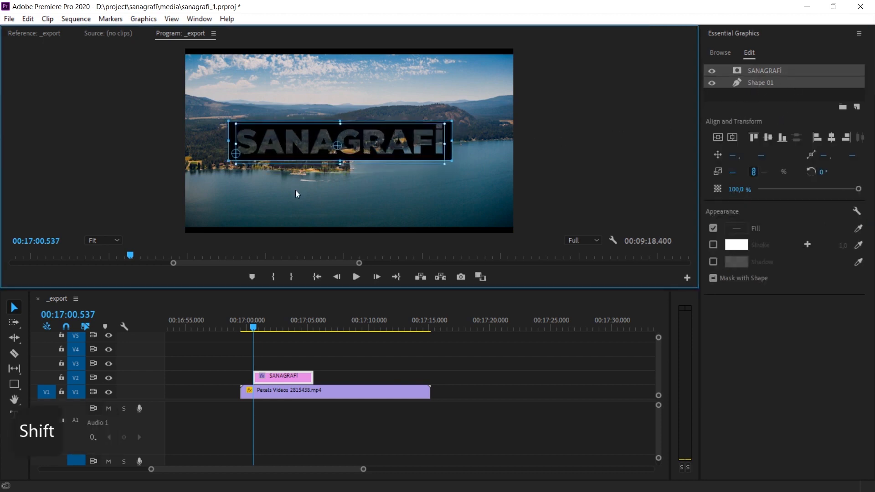
- Reposition title and rectangle together and set the rectangle fill back to white
{"action": "left_click_drag", "start_coordinate": [338, 142], "coordinate": [321, 192]}
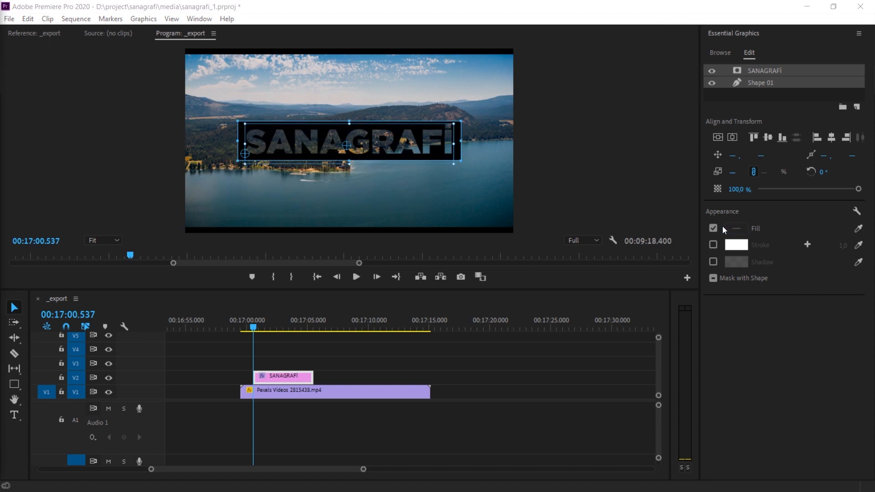
{"action": "left_click", "coordinate": [737, 229]}
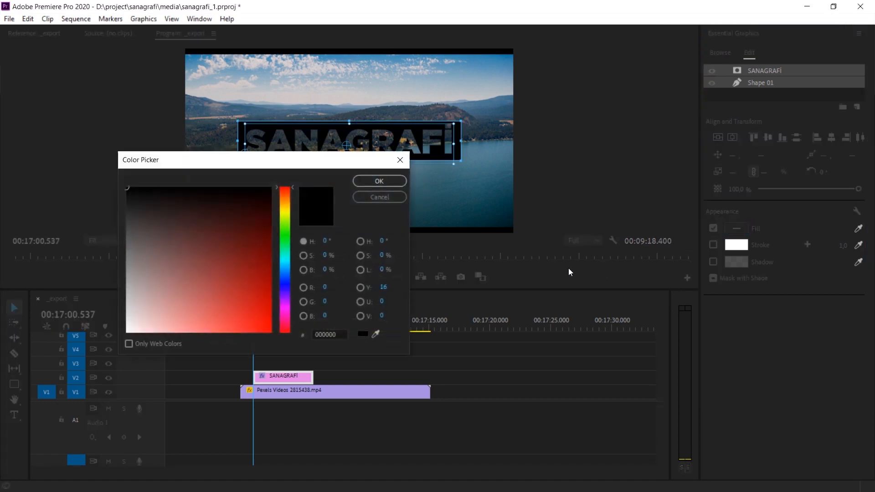
{"action": "left_click", "coordinate": [378, 181]}
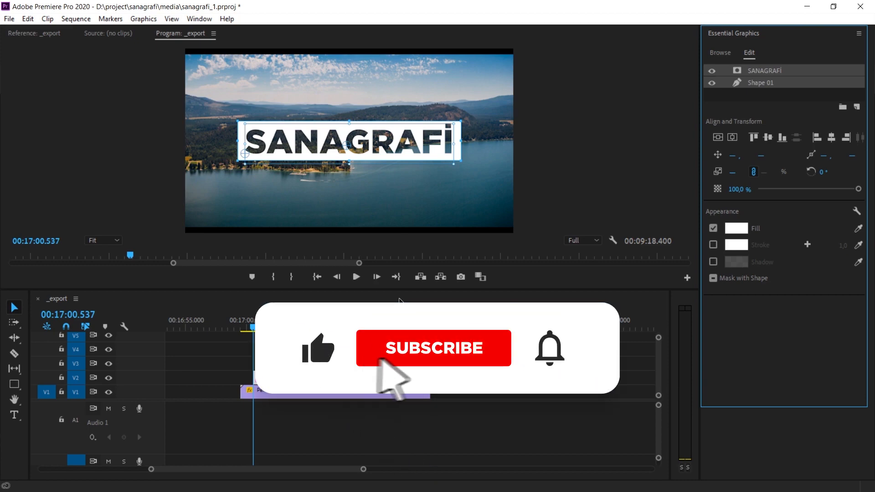
{"action": "left_click", "coordinate": [433, 348]}
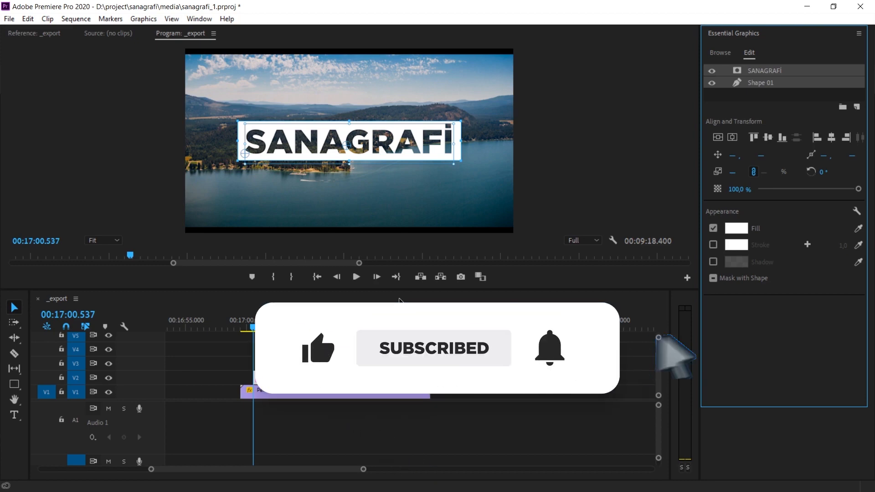